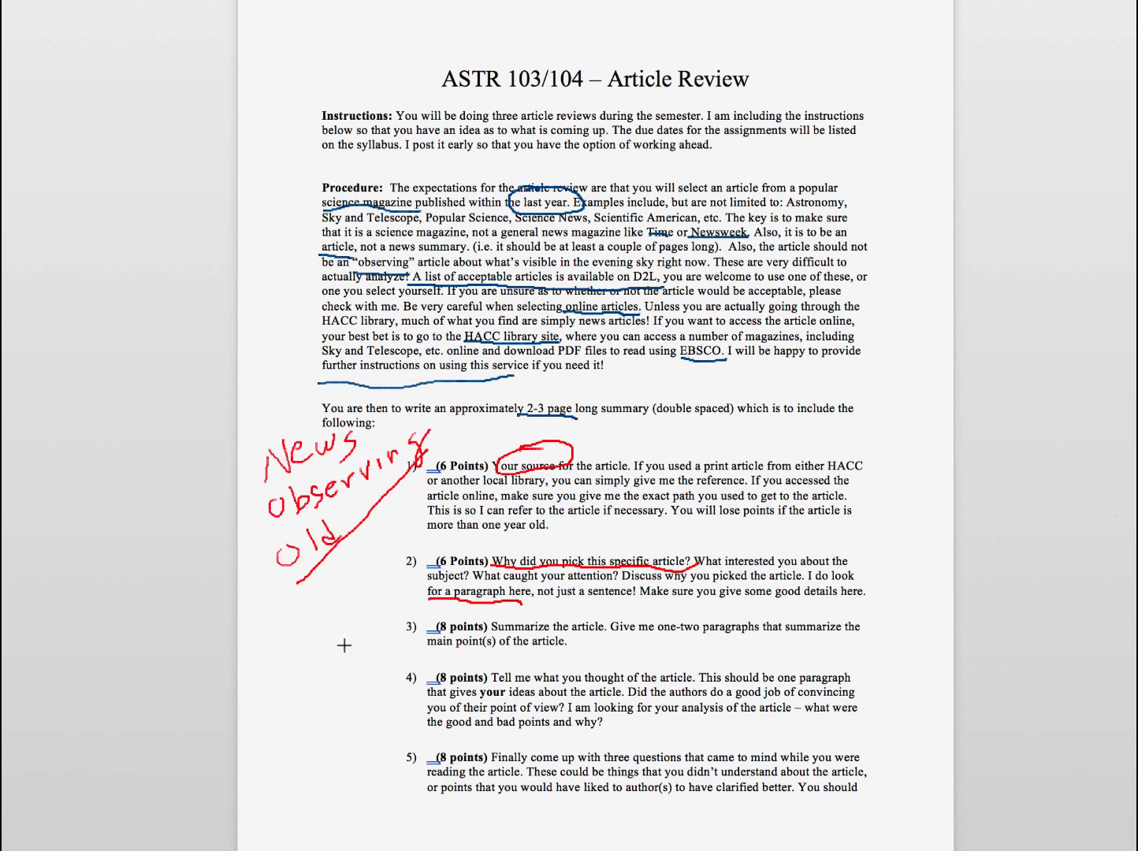
# Circle '(8 points)' on item 3 with the red pen
pyautogui.moveTo(339, 655); pyautogui.dragTo(386, 639)
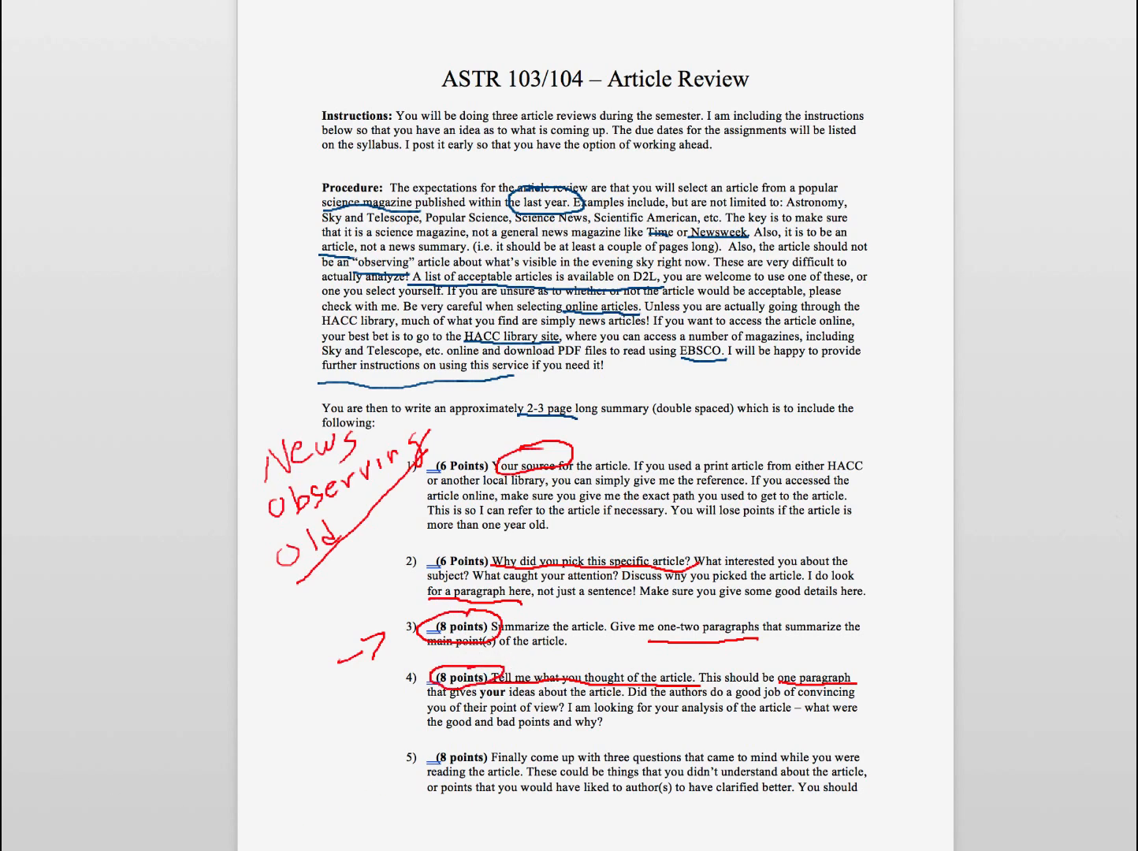
# Scroll down toward item 6 at the top of page 2
pyautogui.scroll(-3)
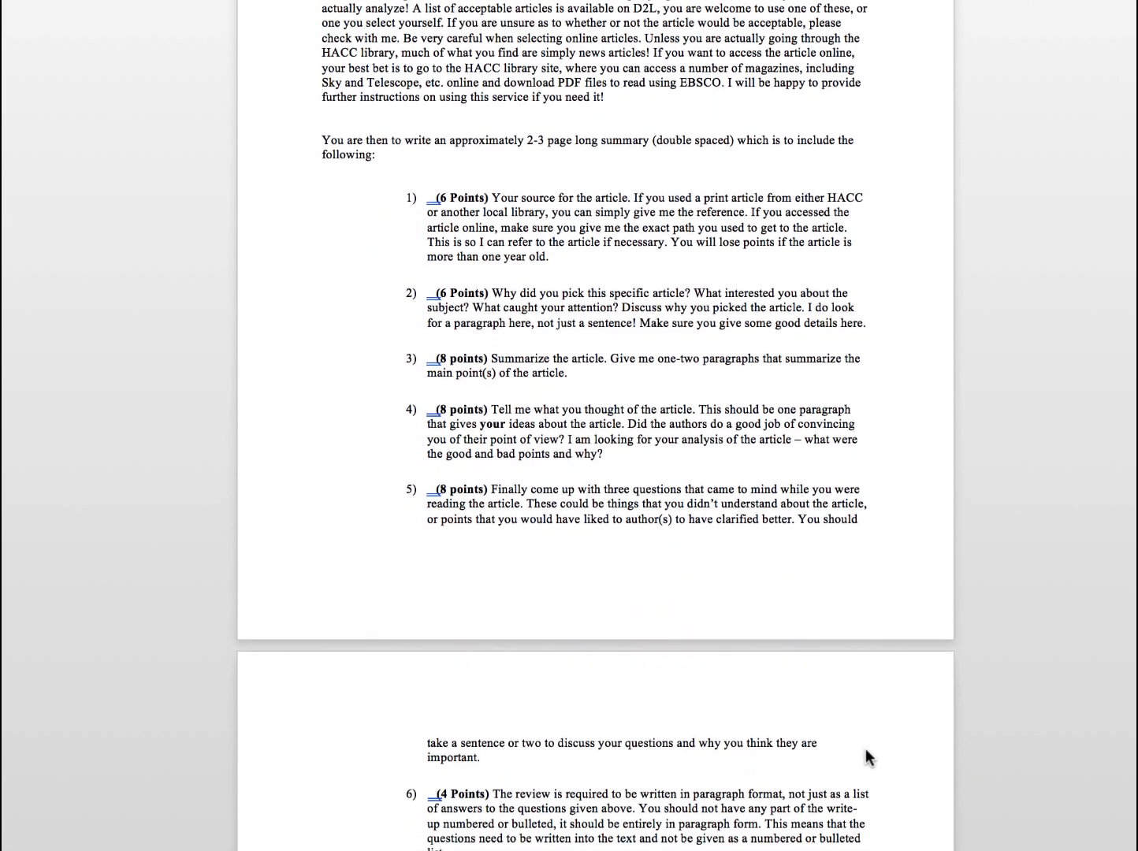
# Underline 'or two to discuss your questions' in red below the scrolled-in Due Dates view
pyautogui.scroll(-3)
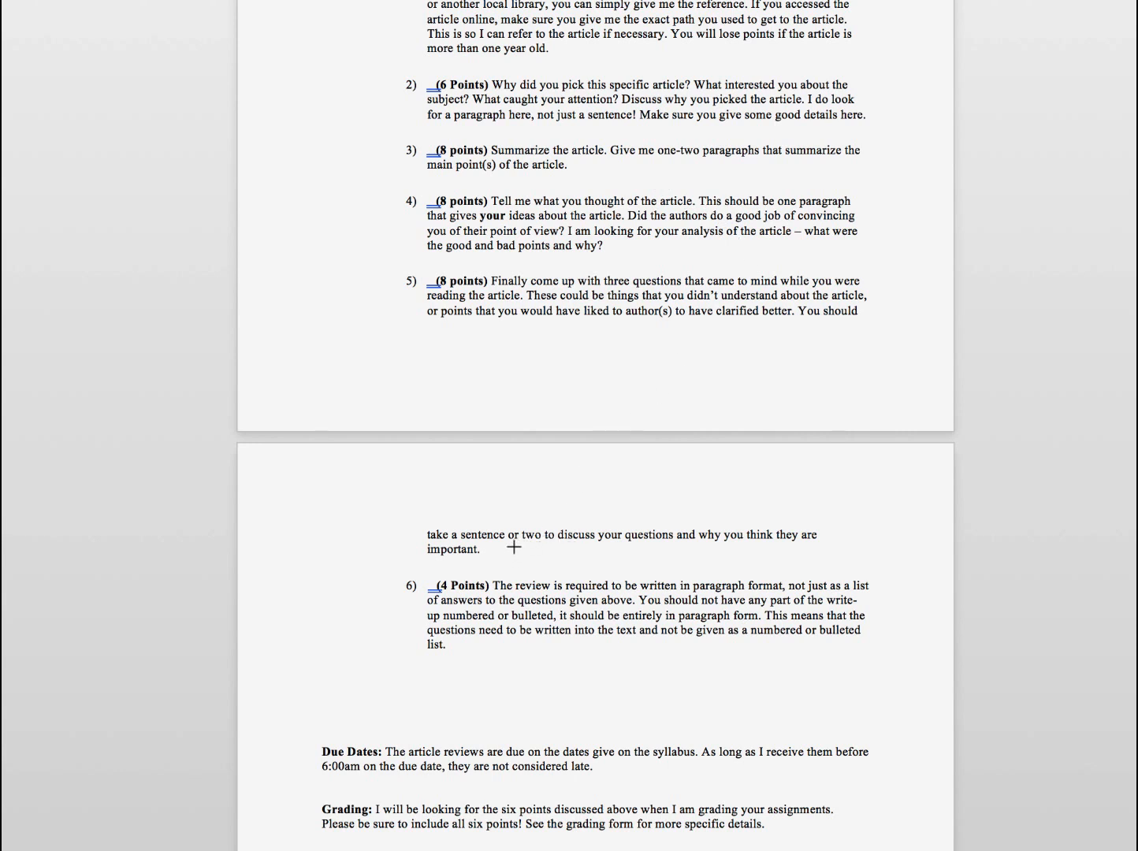
pyautogui.moveTo(512, 546); pyautogui.dragTo(700, 564)
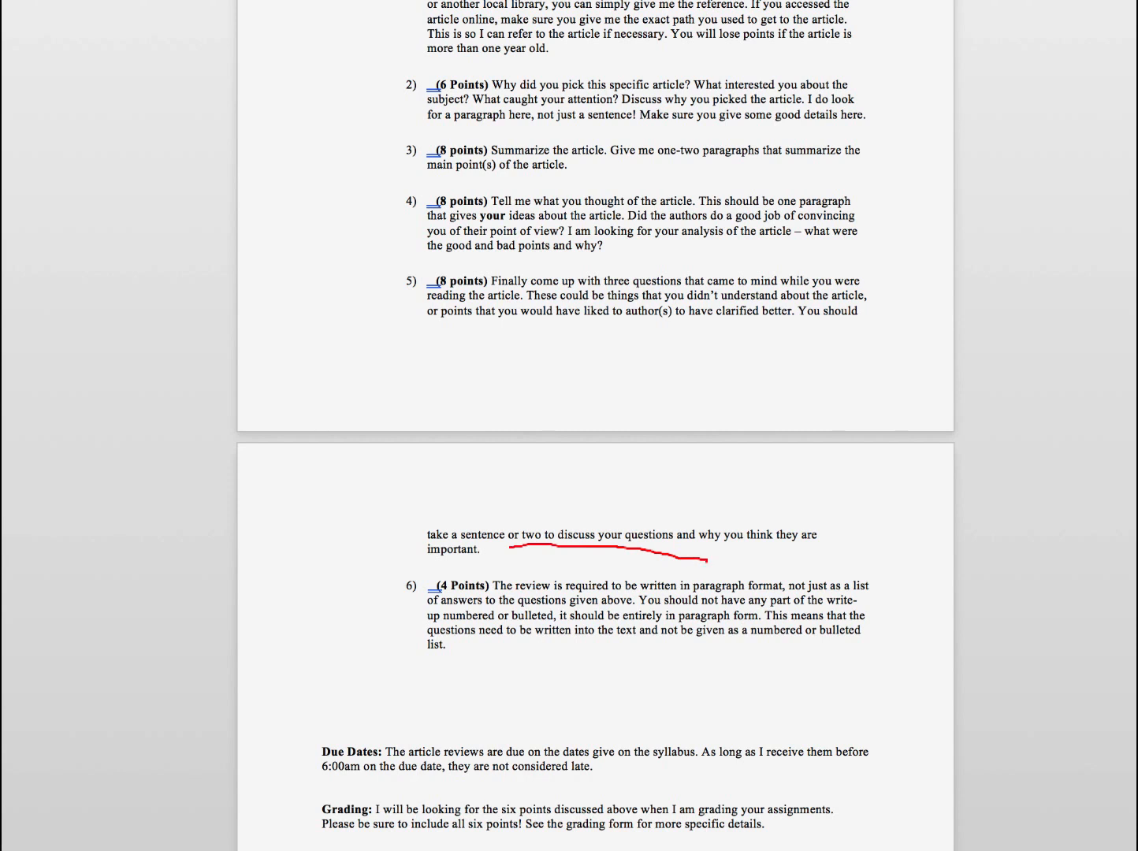
pyautogui.moveTo(1131, 461)
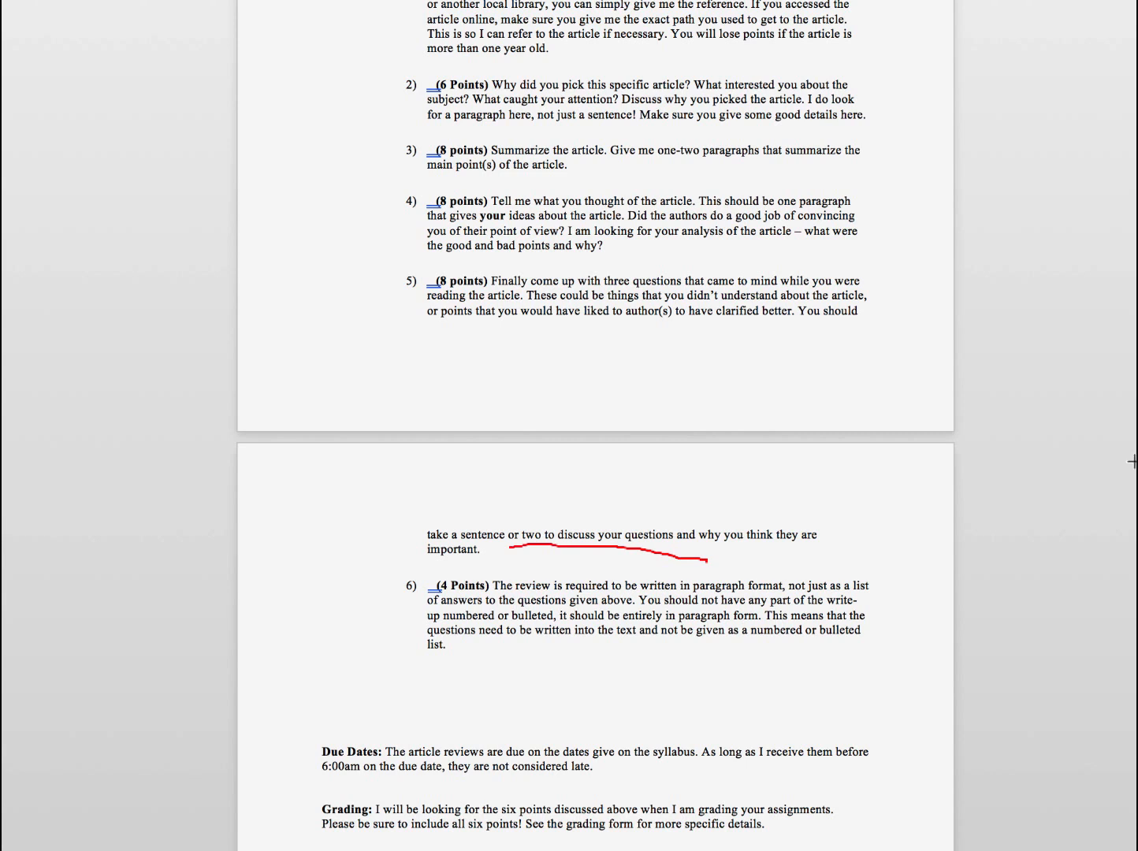
pyautogui.moveTo(465, 575)
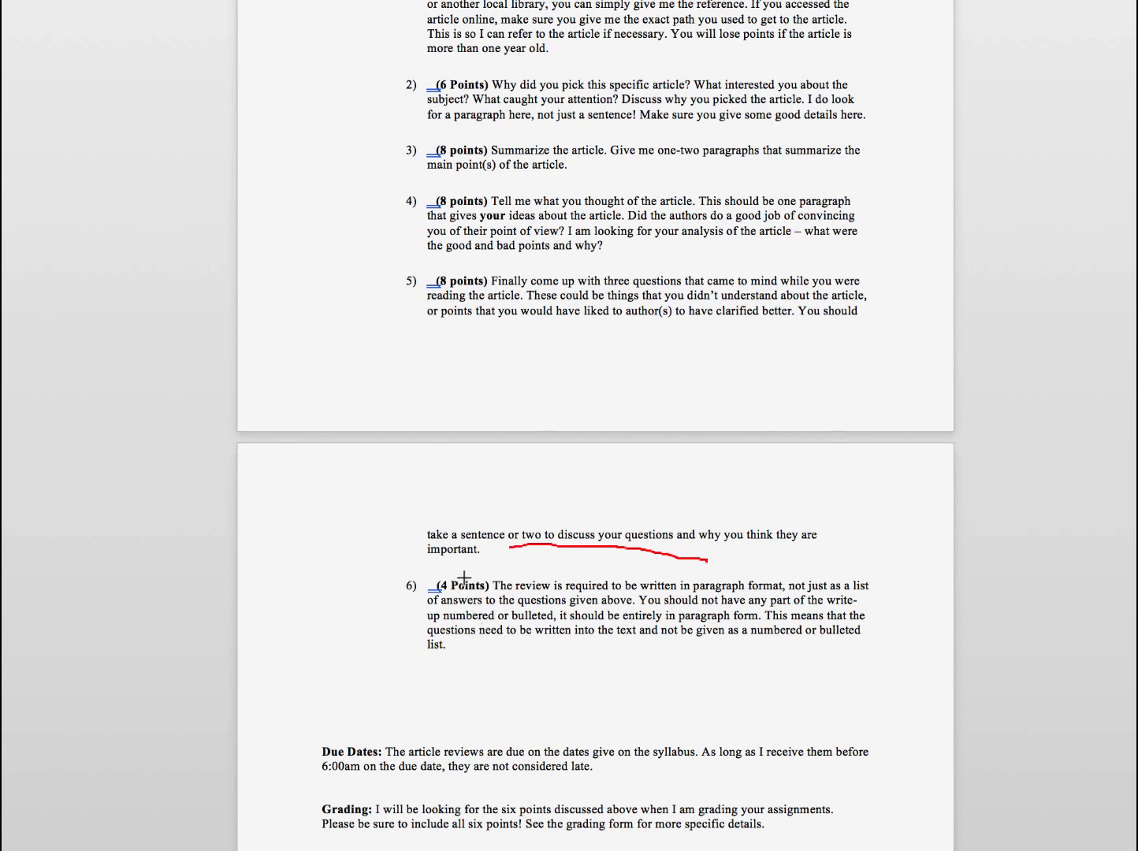
pyautogui.moveTo(509, 565)
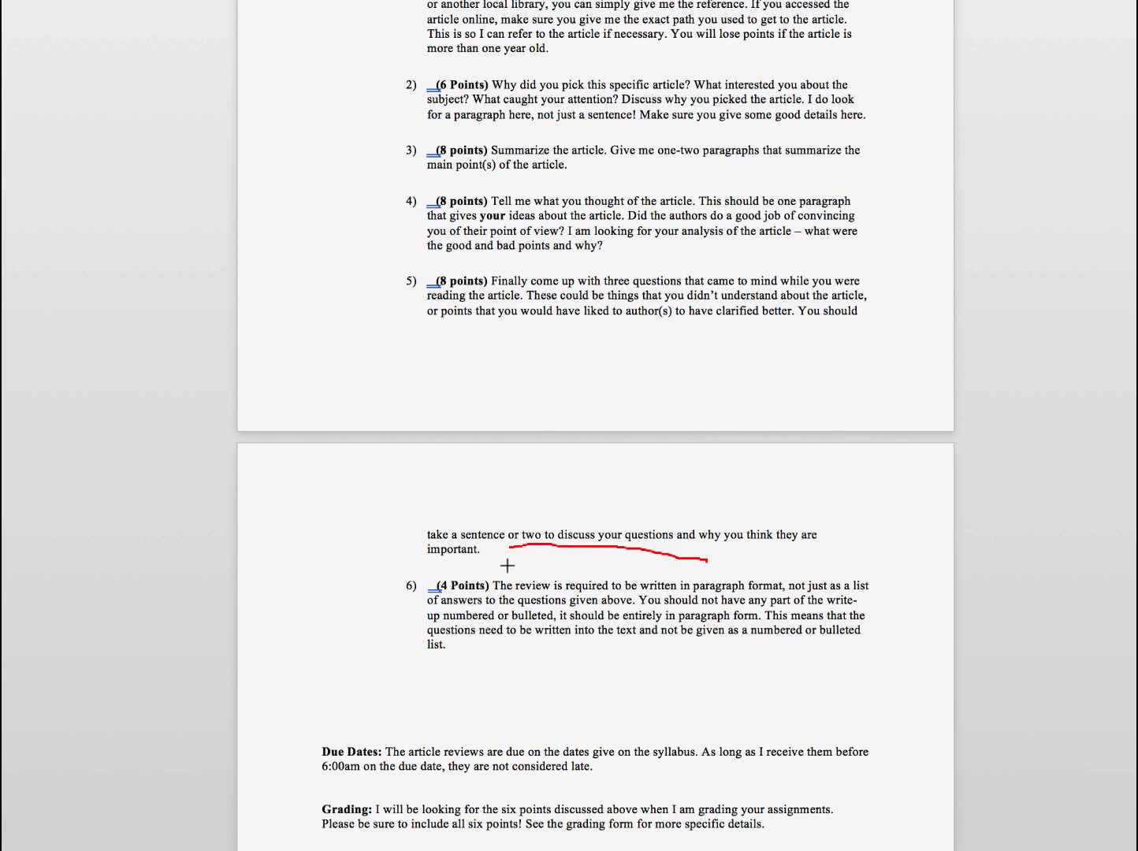
# Circle '(4 Points)' on item 6 with the red pen
pyautogui.moveTo(504, 560); pyautogui.dragTo(454, 599)
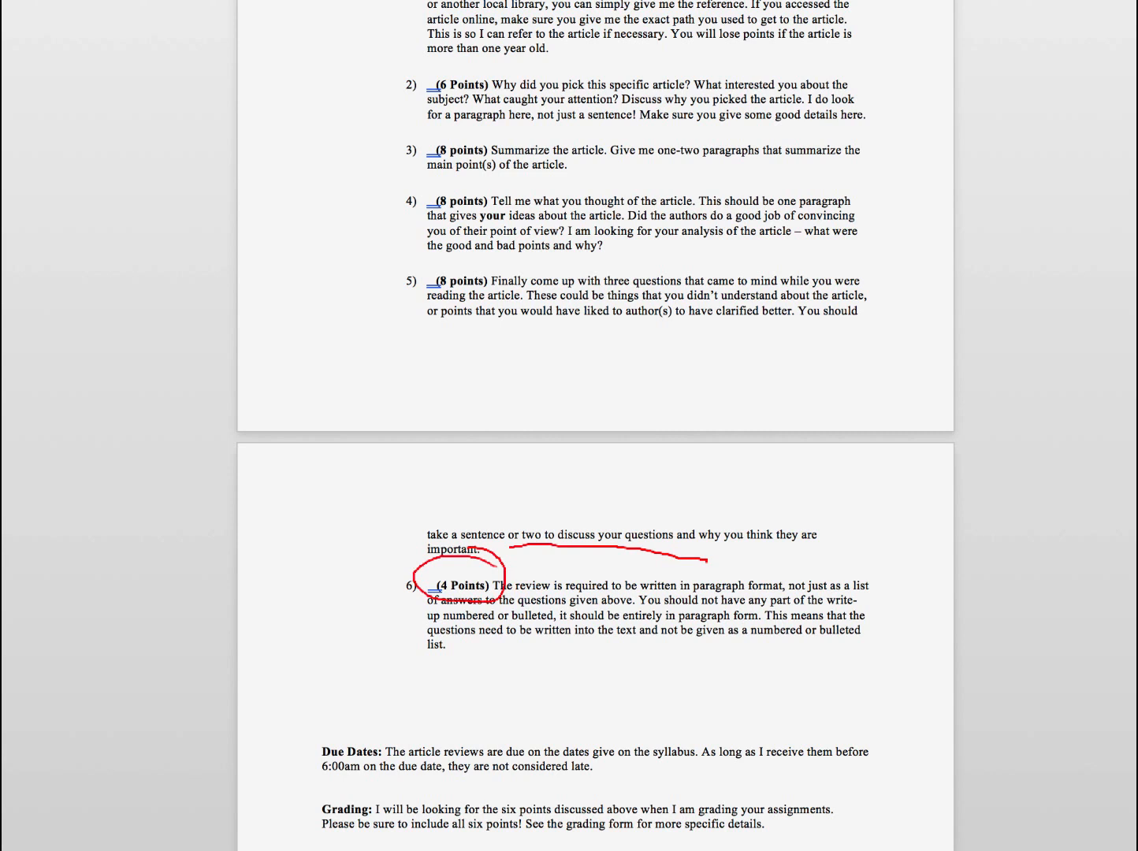
pyautogui.moveTo(905, 532)
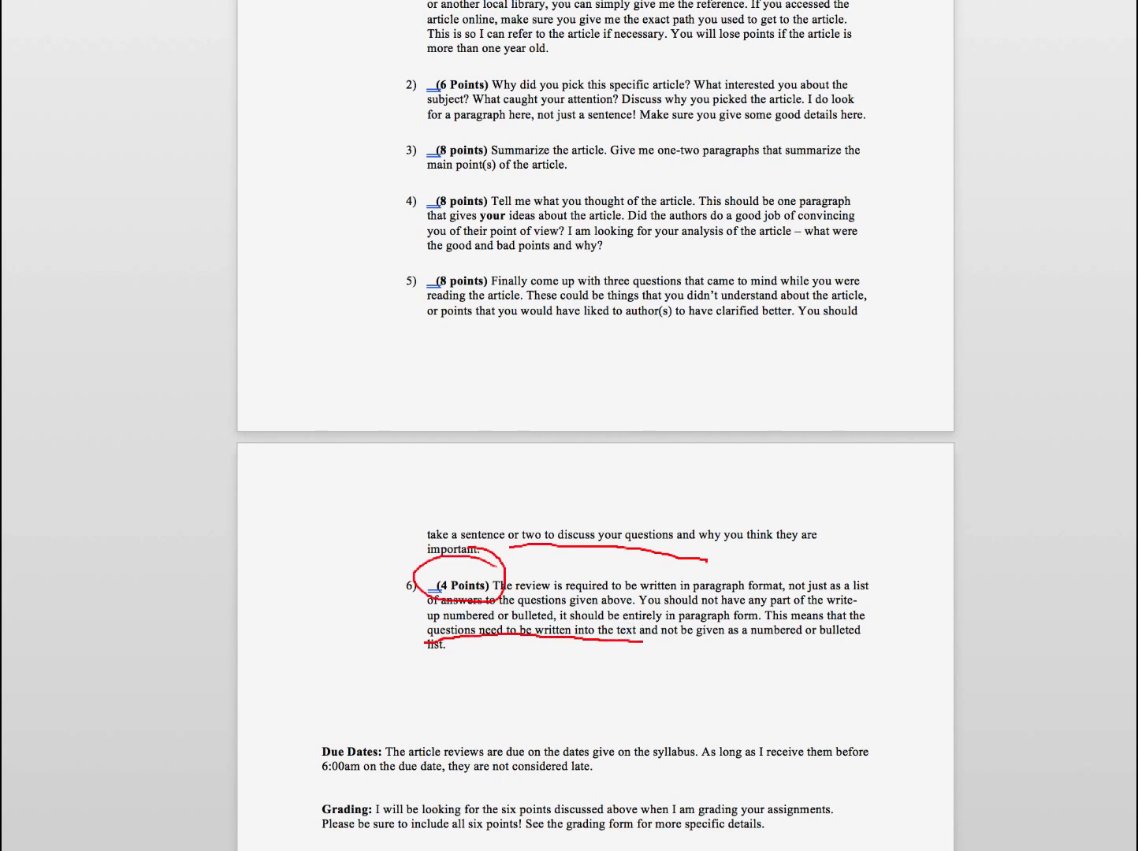
pyautogui.moveTo(799, 597)
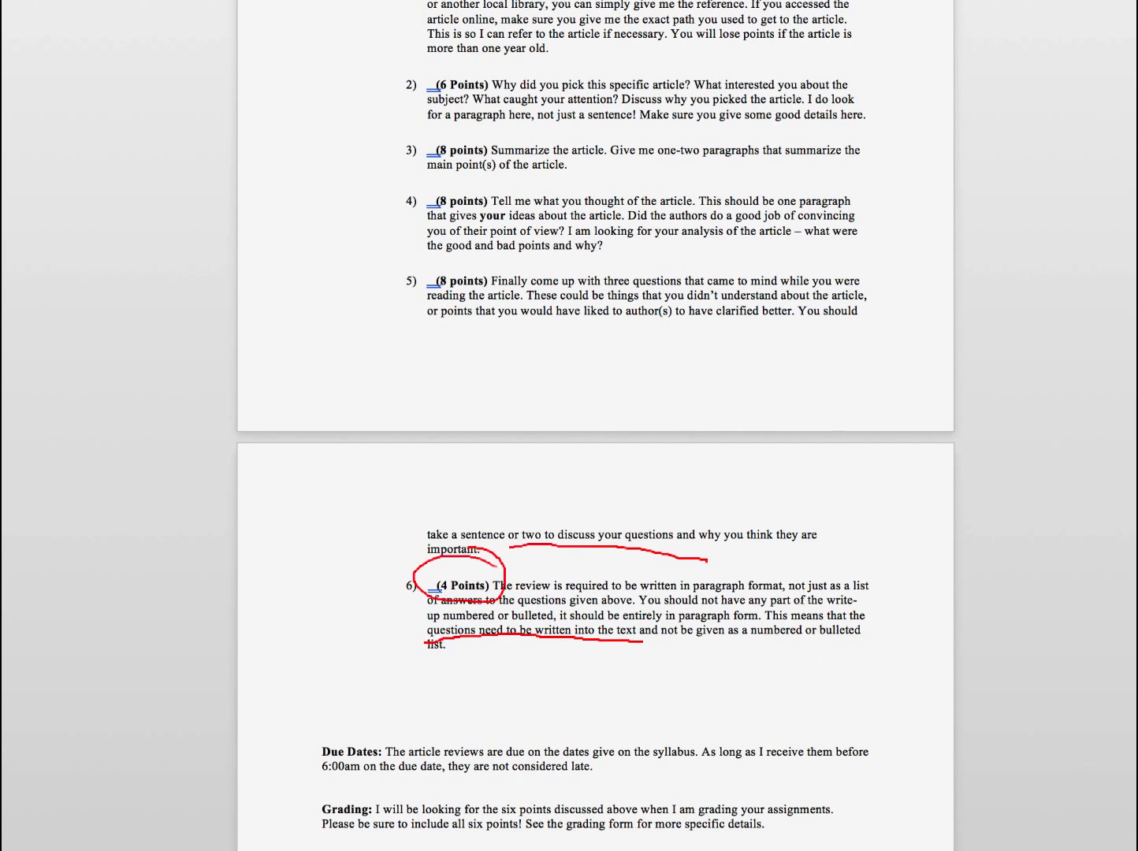
pyautogui.moveTo(972, 645)
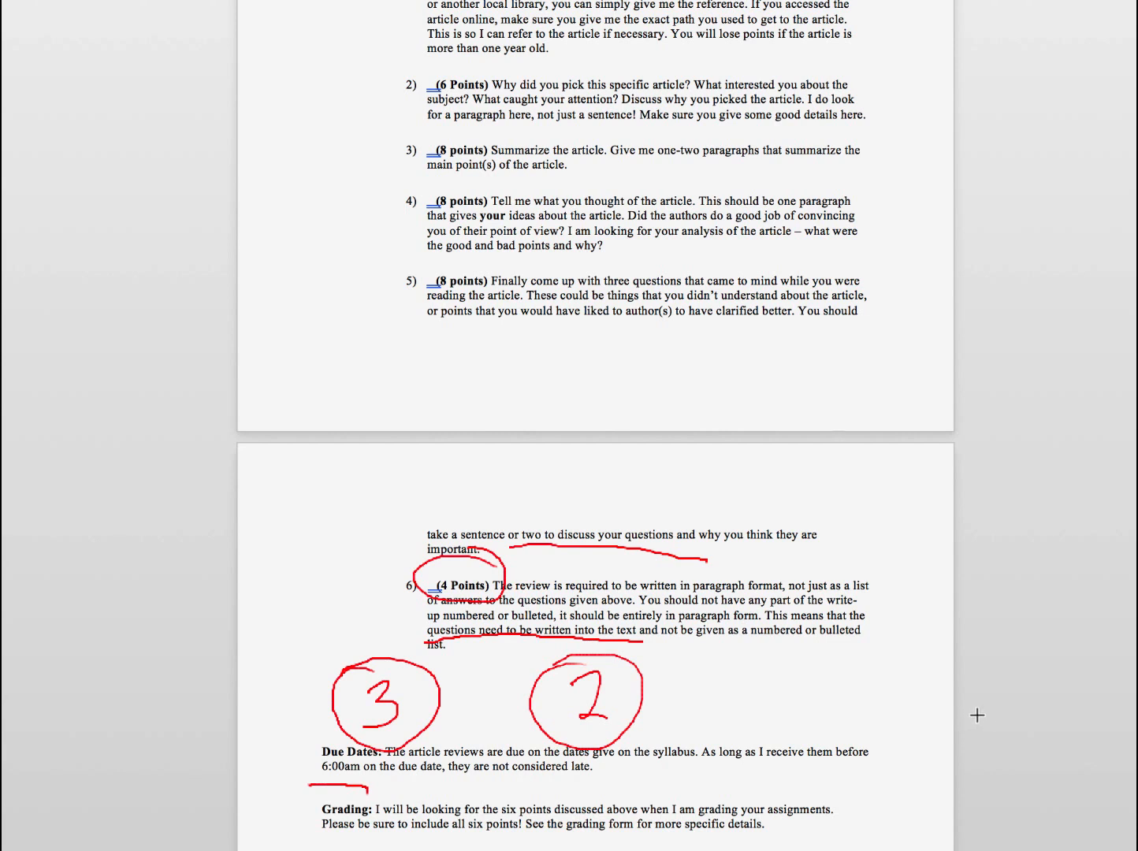
pyautogui.moveTo(976, 714)
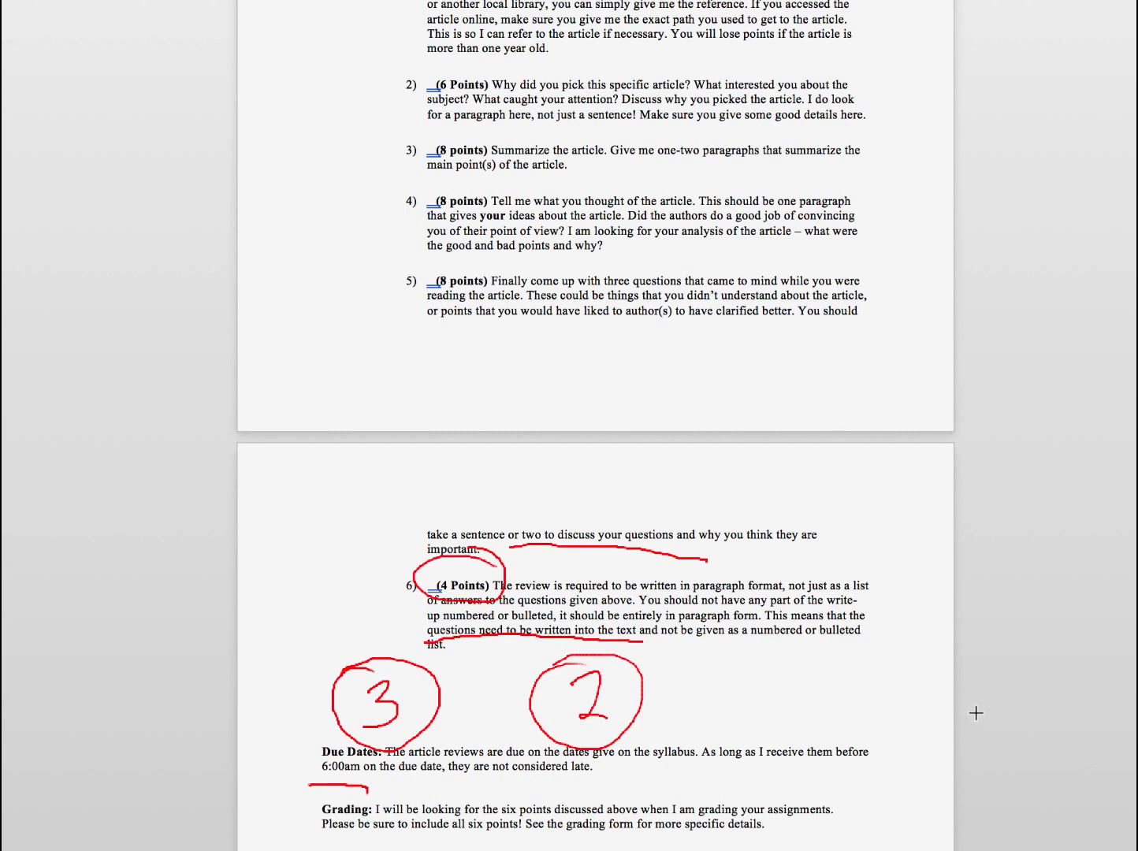
pyautogui.moveTo(967, 726)
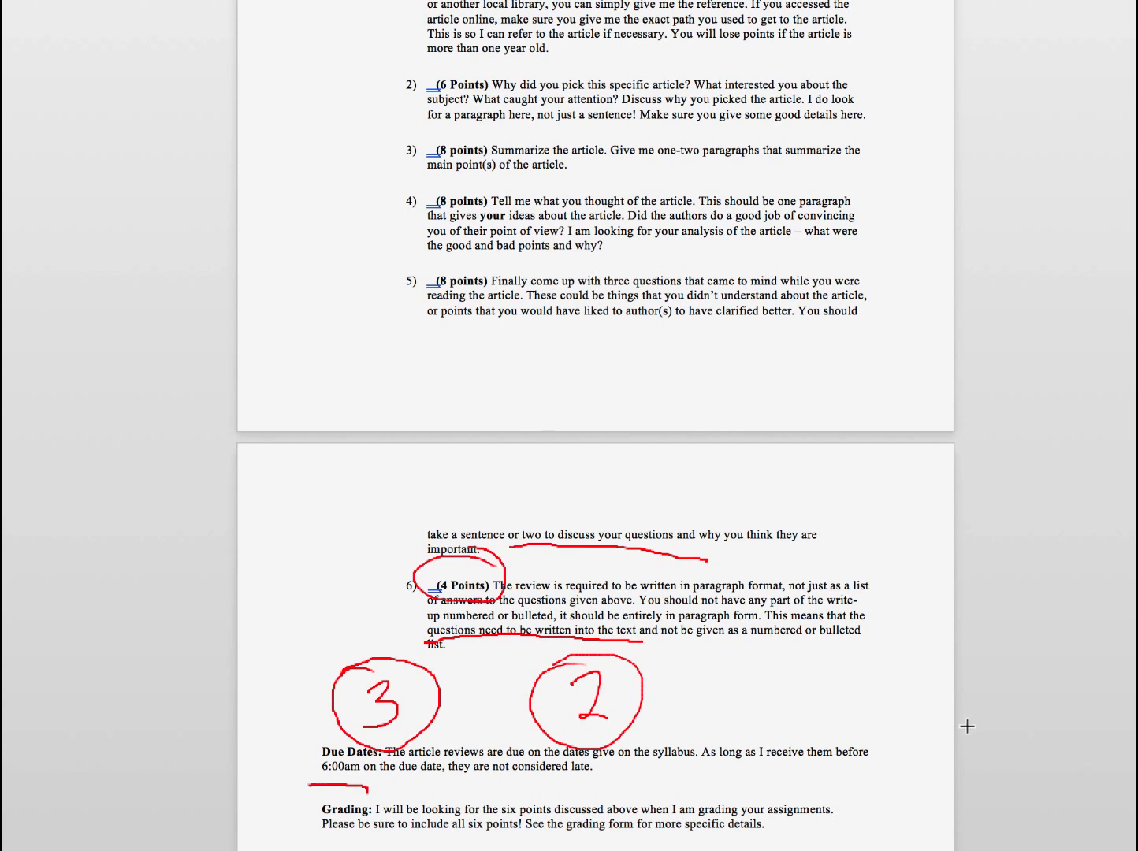
pyautogui.moveTo(967, 736)
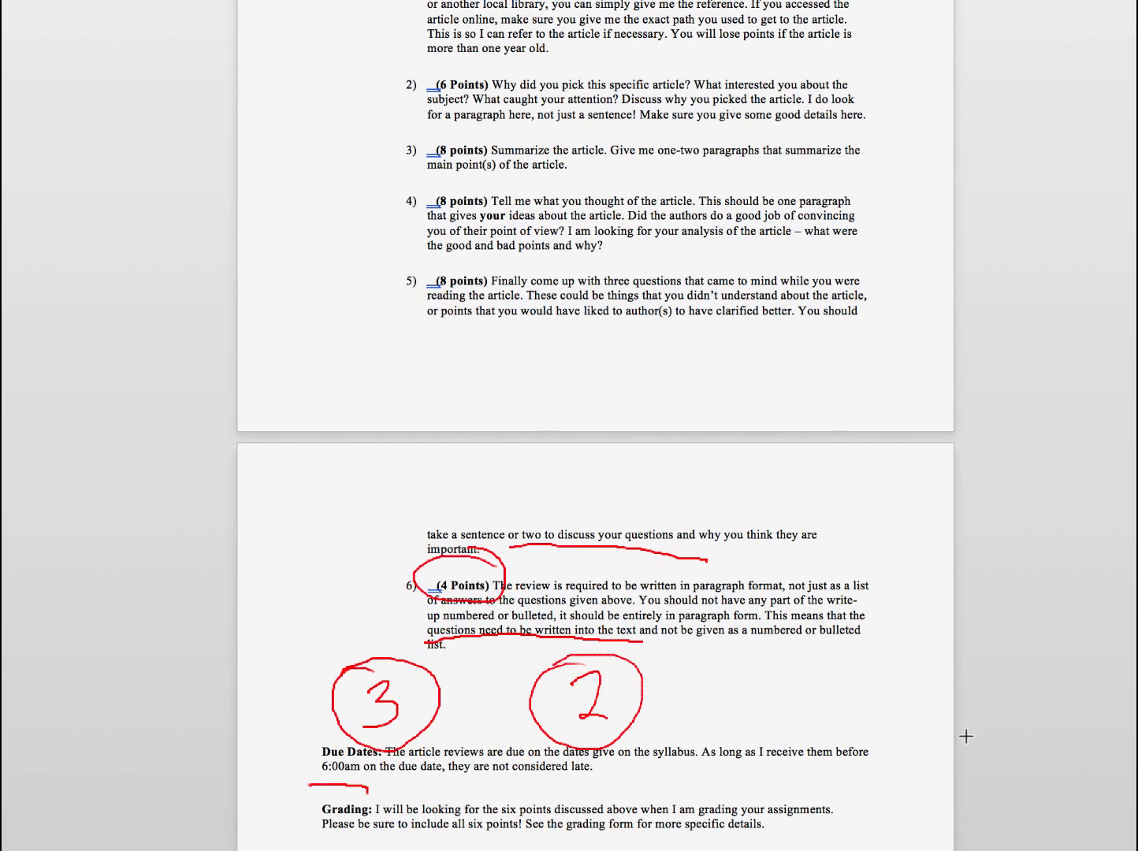